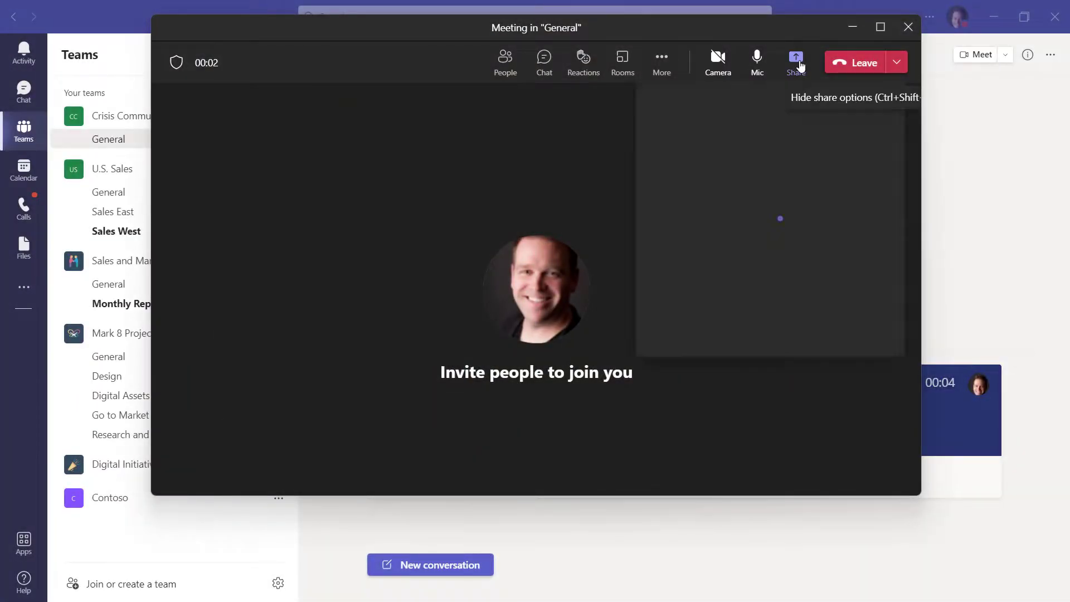
- Open the meeting's Share options and toggle Include computer sound
left_click(795, 61)
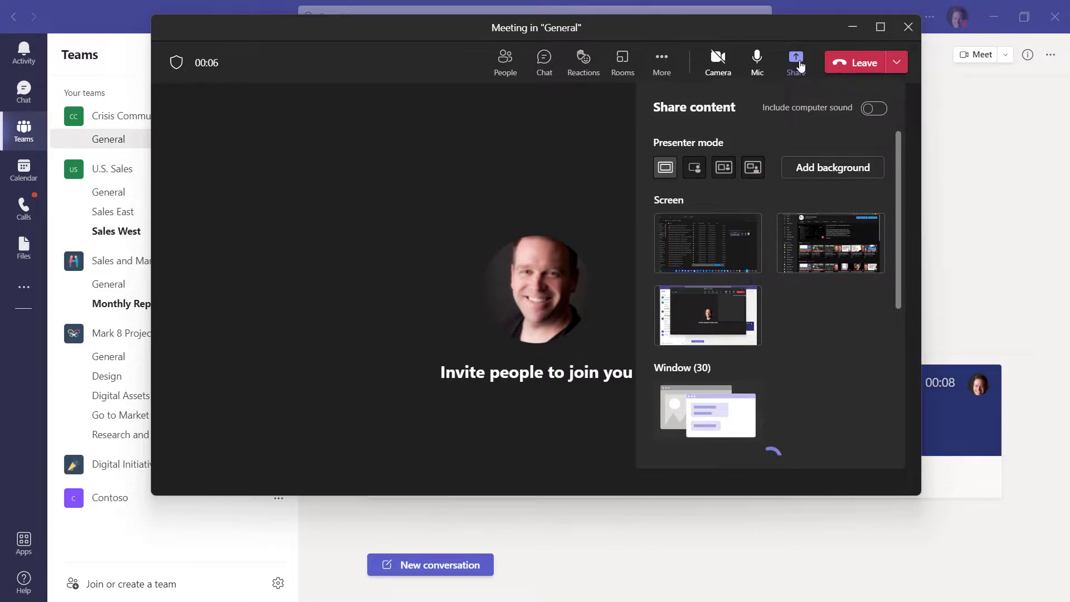
mouse_move(829, 242)
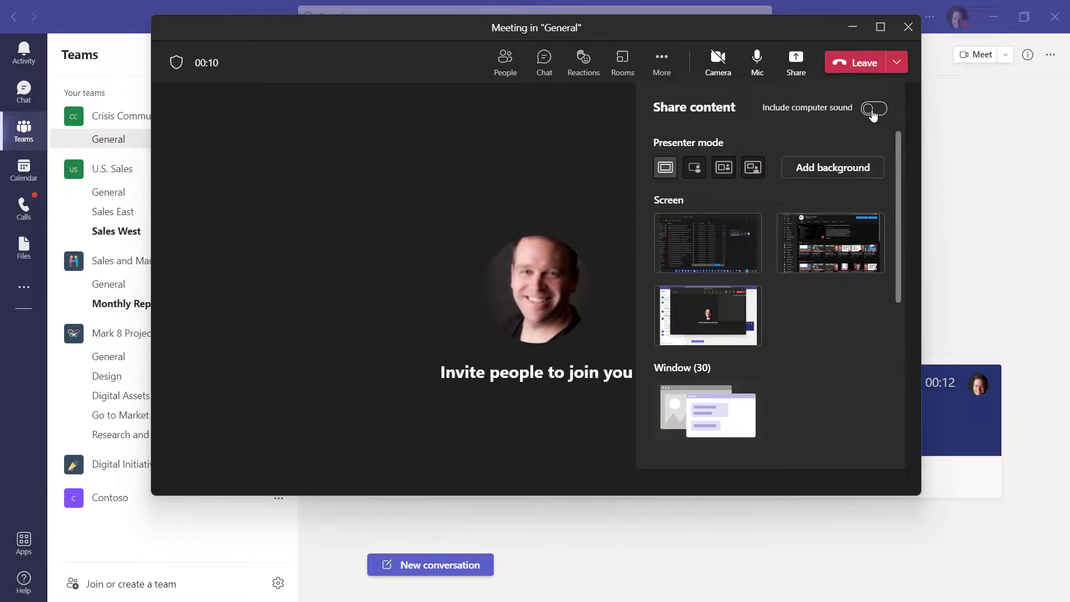
left_click(873, 108)
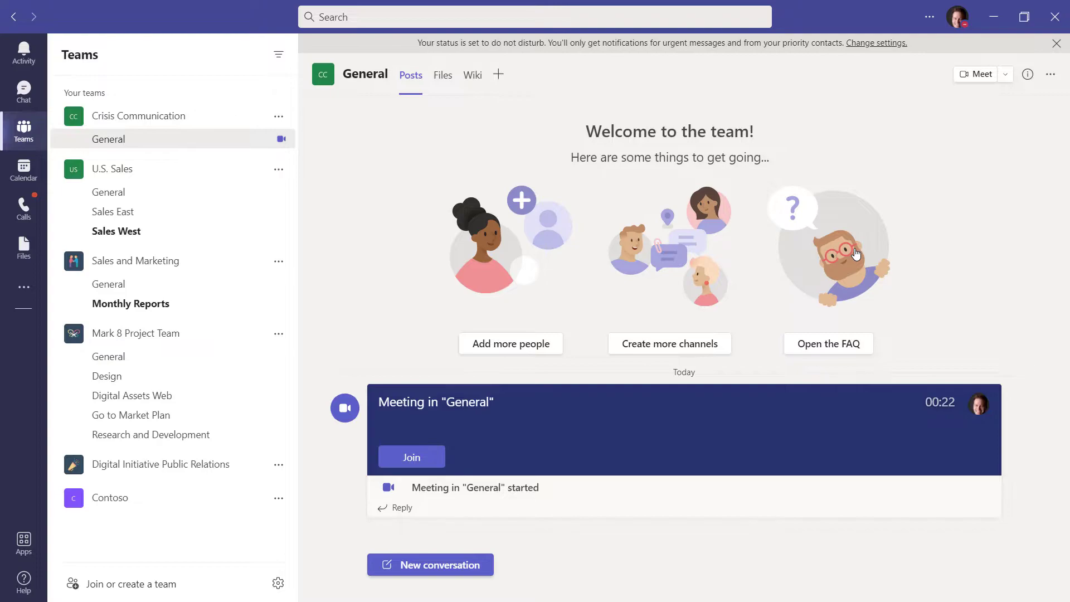
mouse_move(763, 370)
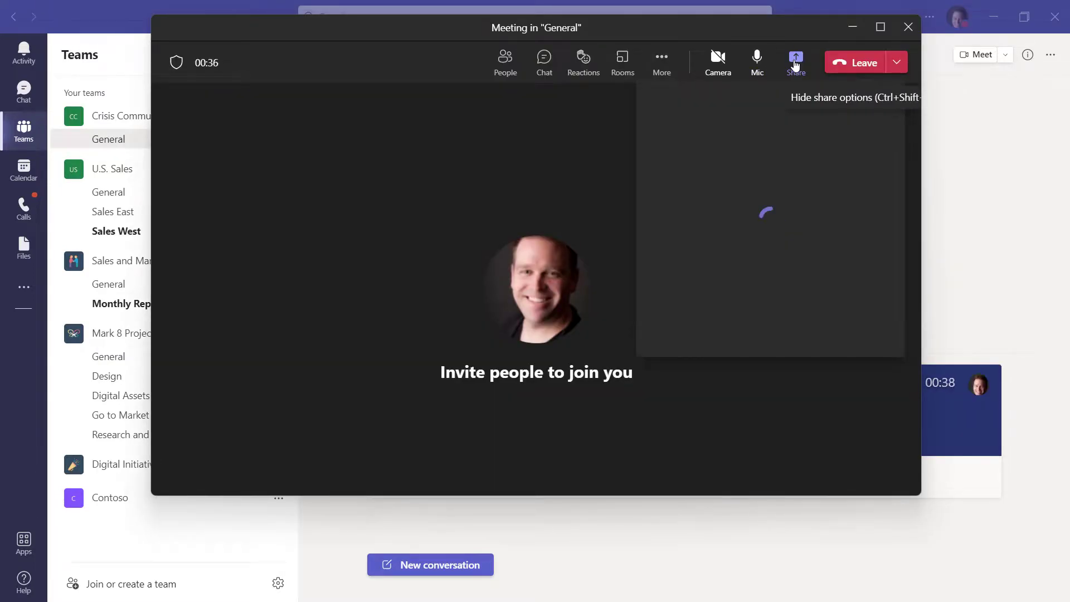
- Present the screen showing the Teams window from the Share options
left_click(796, 61)
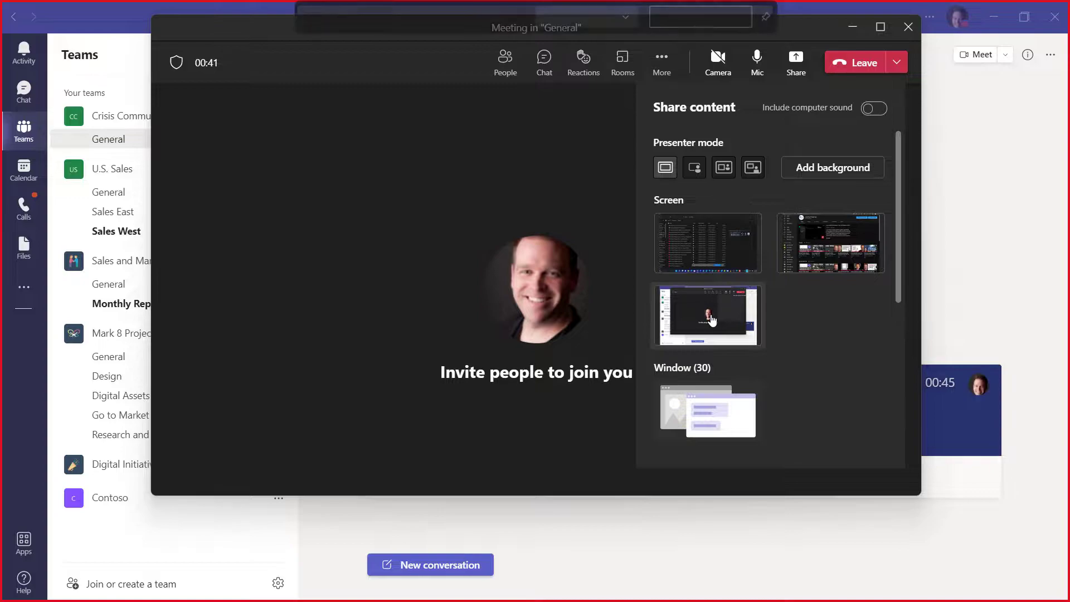
left_click(708, 315)
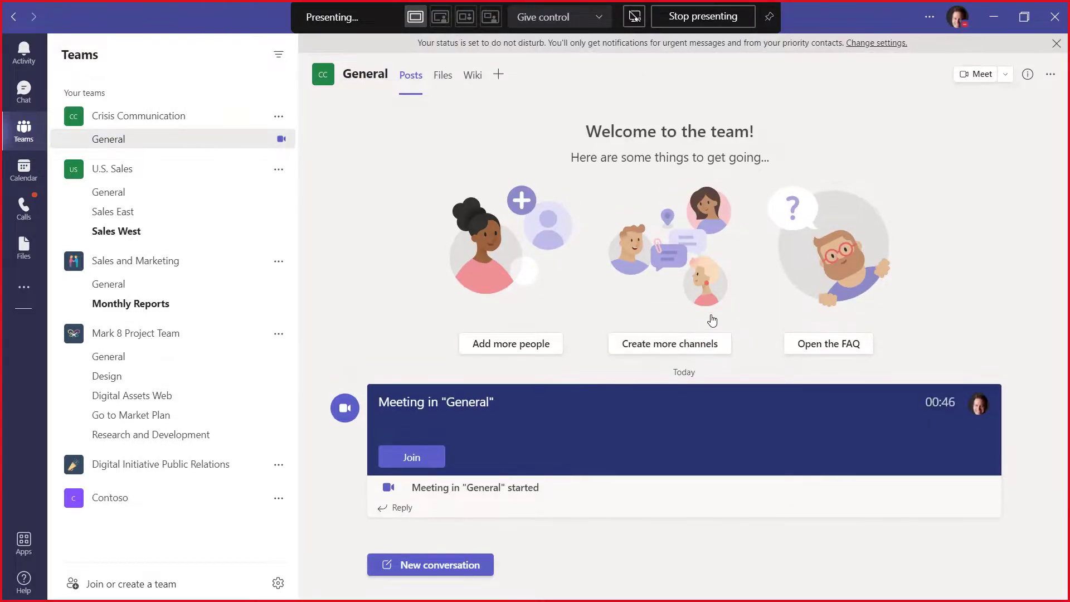
left_click(702, 16)
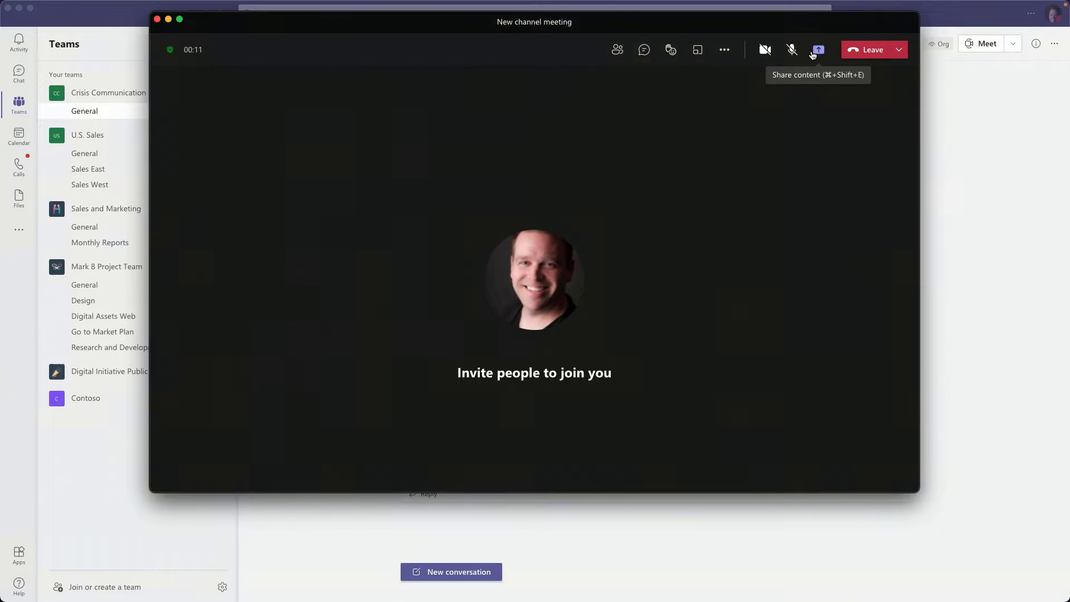
- Share the screen with Include computer sound switched on
left_click(817, 49)
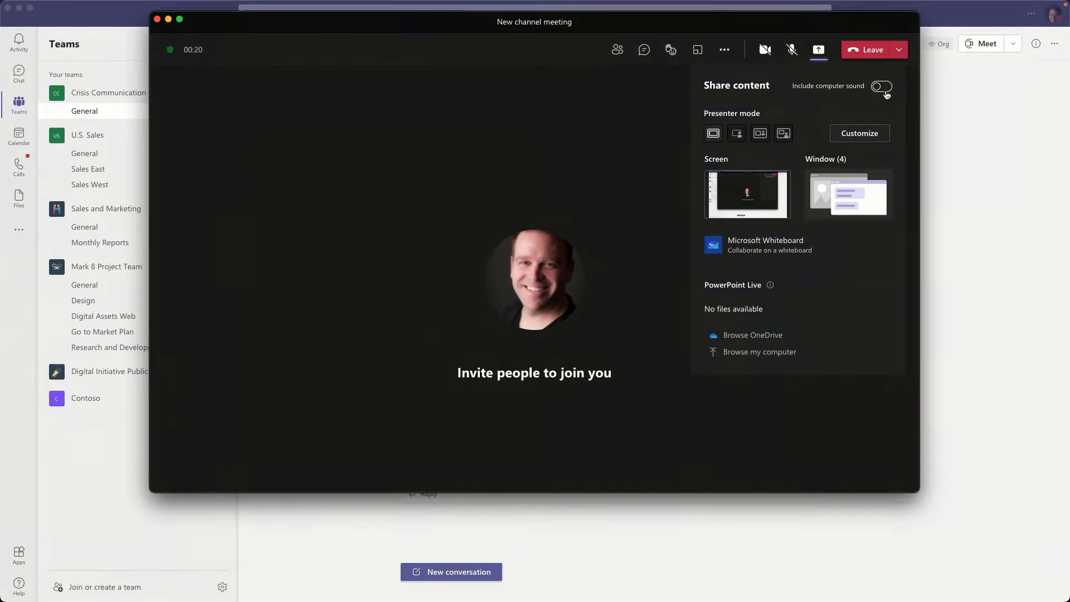
left_click(880, 86)
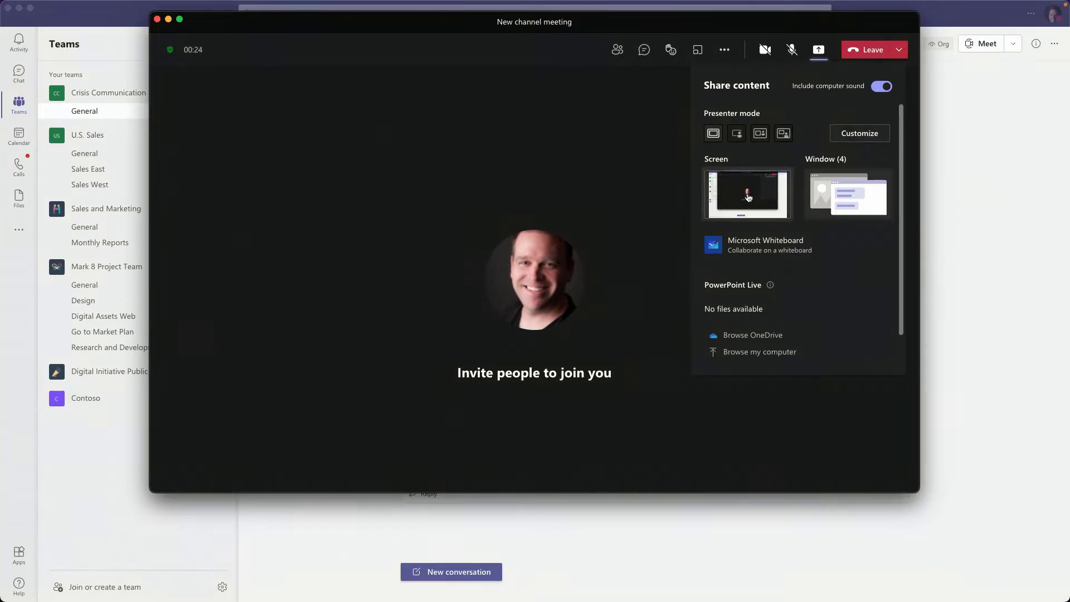
left_click(747, 194)
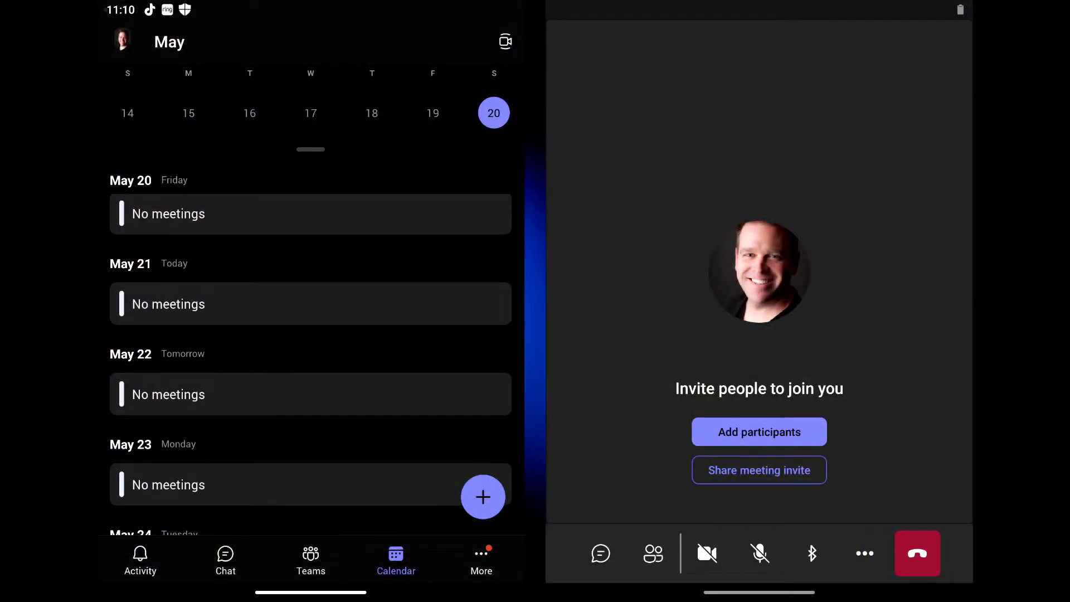
- Share the device screen via More options, allowing capture with Start now
left_click(864, 553)
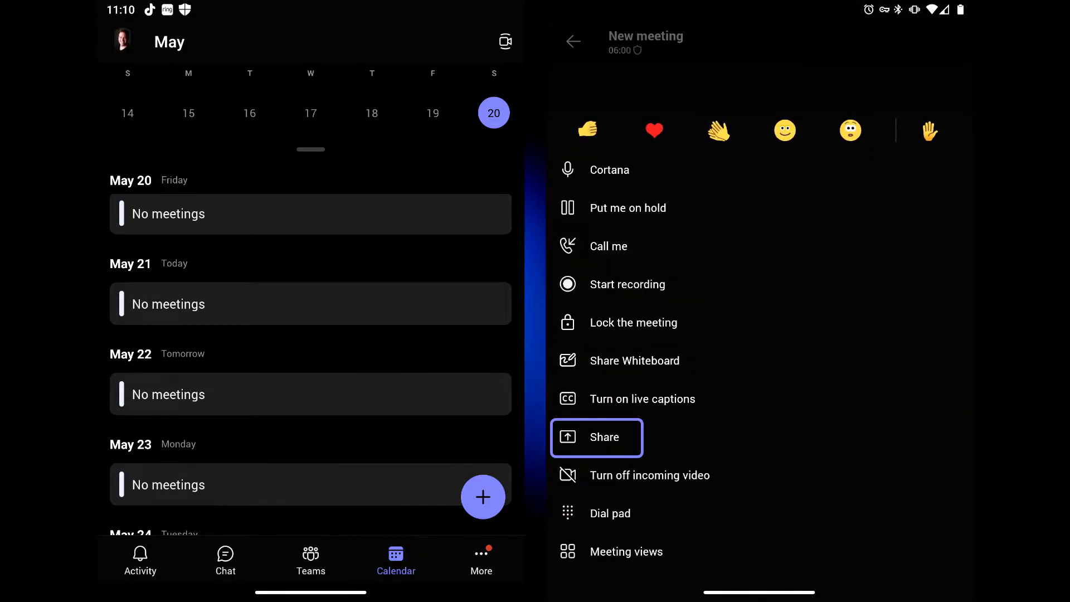
left_click(603, 437)
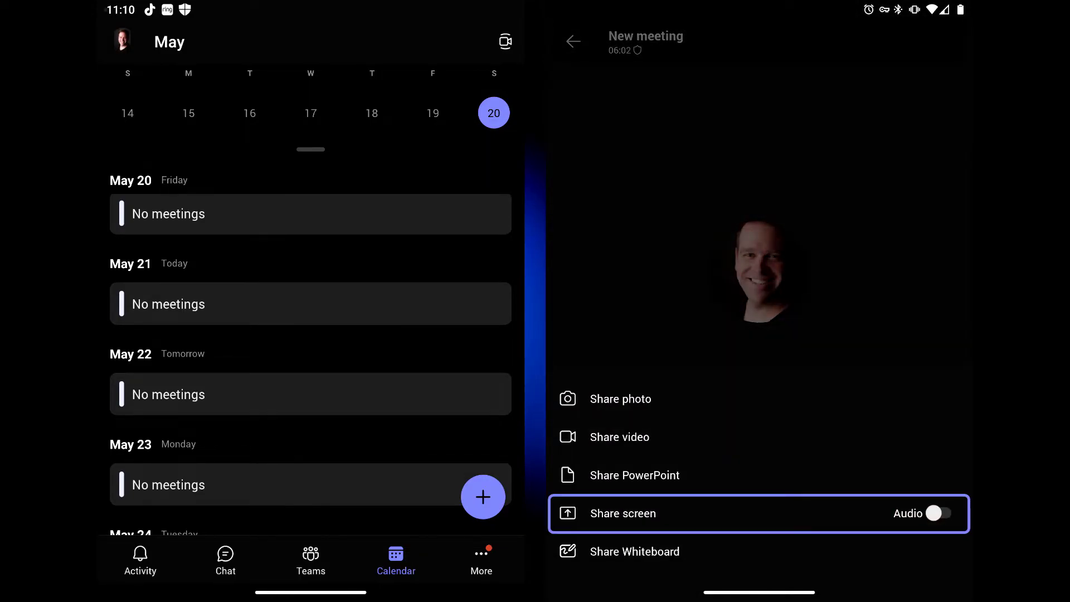
left_click(936, 513)
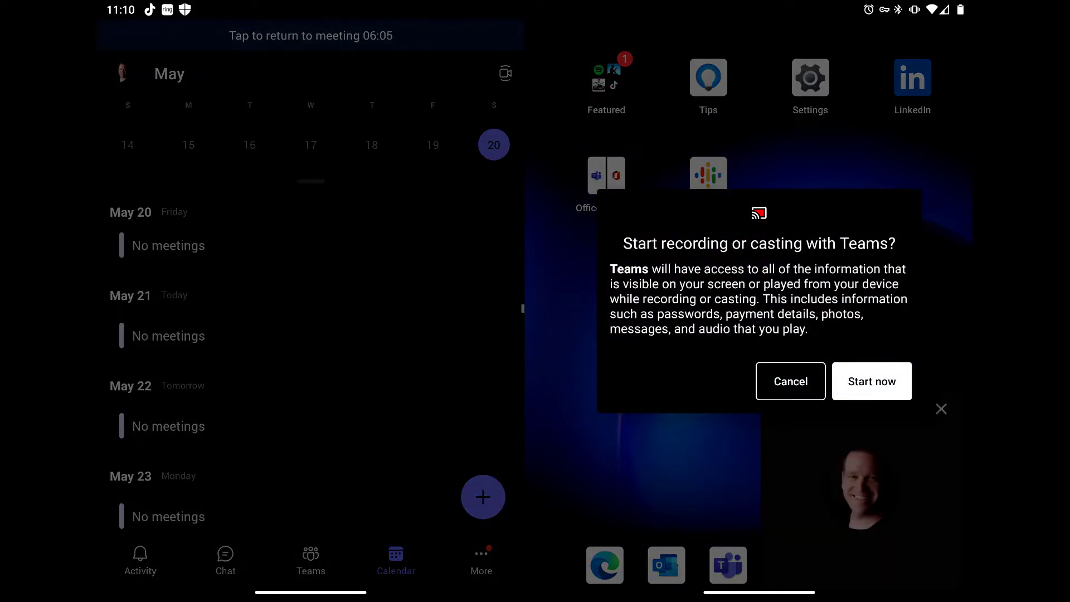
left_click(789, 381)
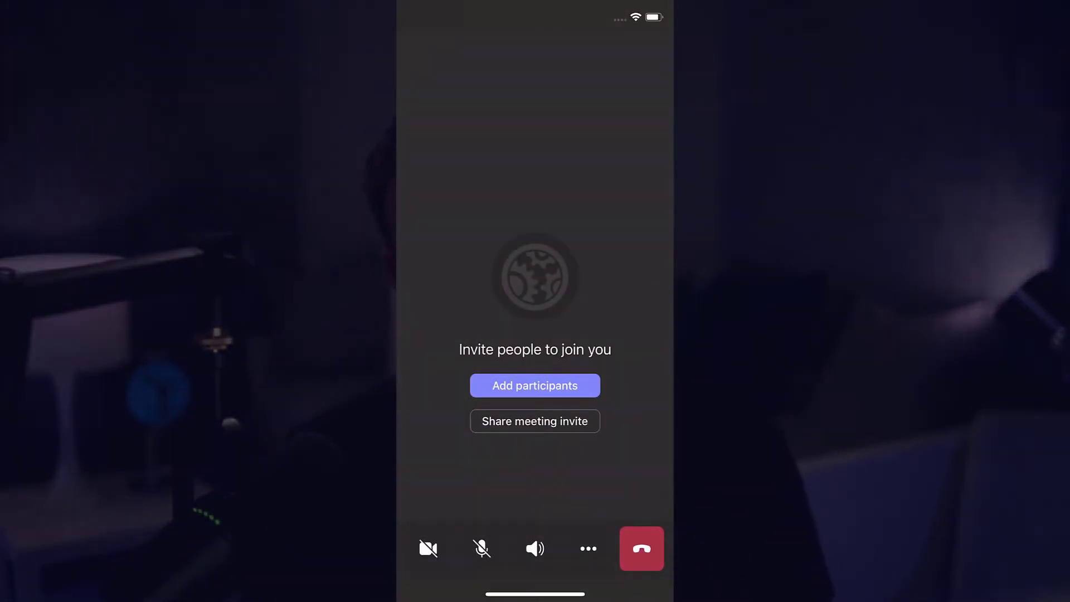
- Share the phone screen via More, then Start Broadcast with Microsoft Teams
left_click(585, 547)
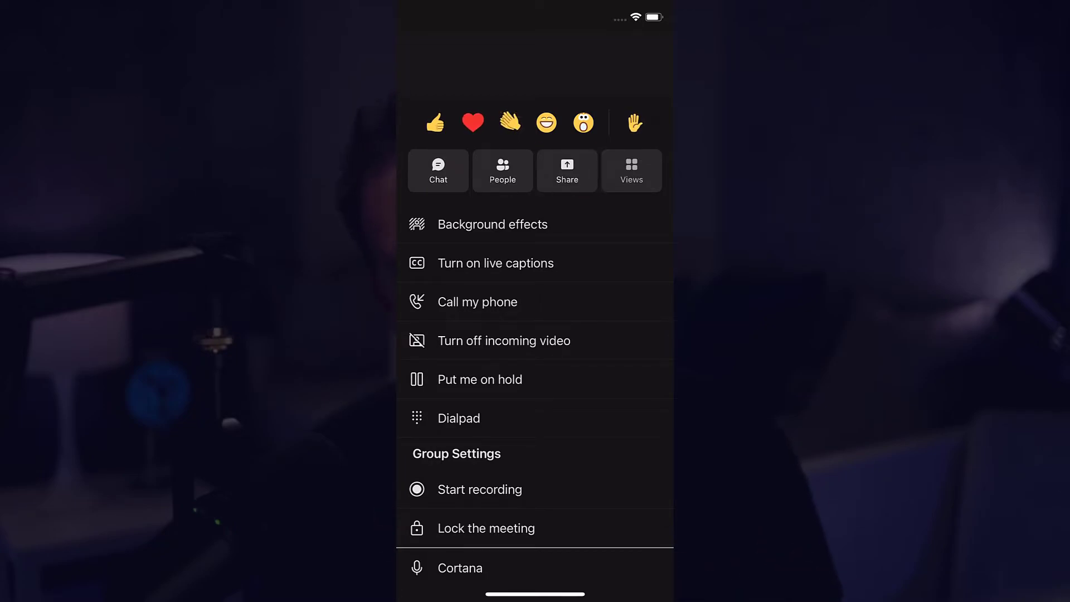
left_click(566, 170)
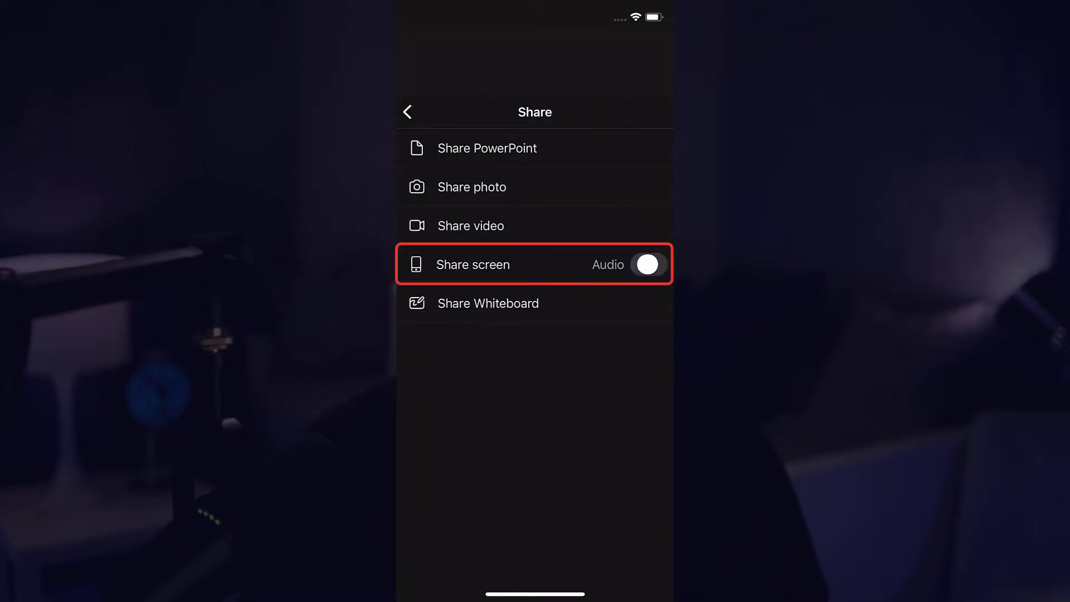
left_click(471, 265)
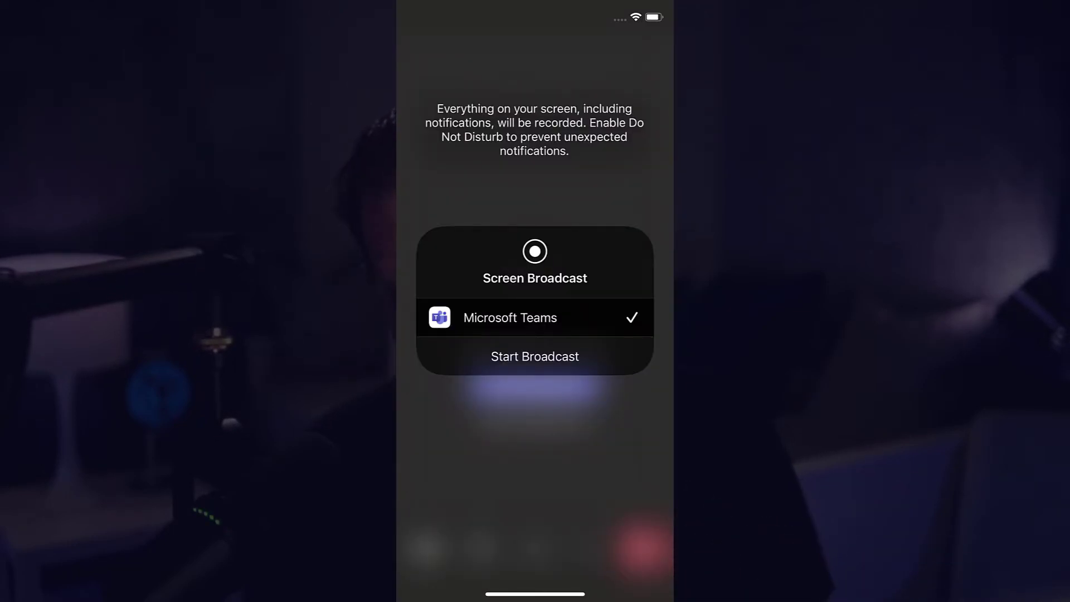
left_click(534, 356)
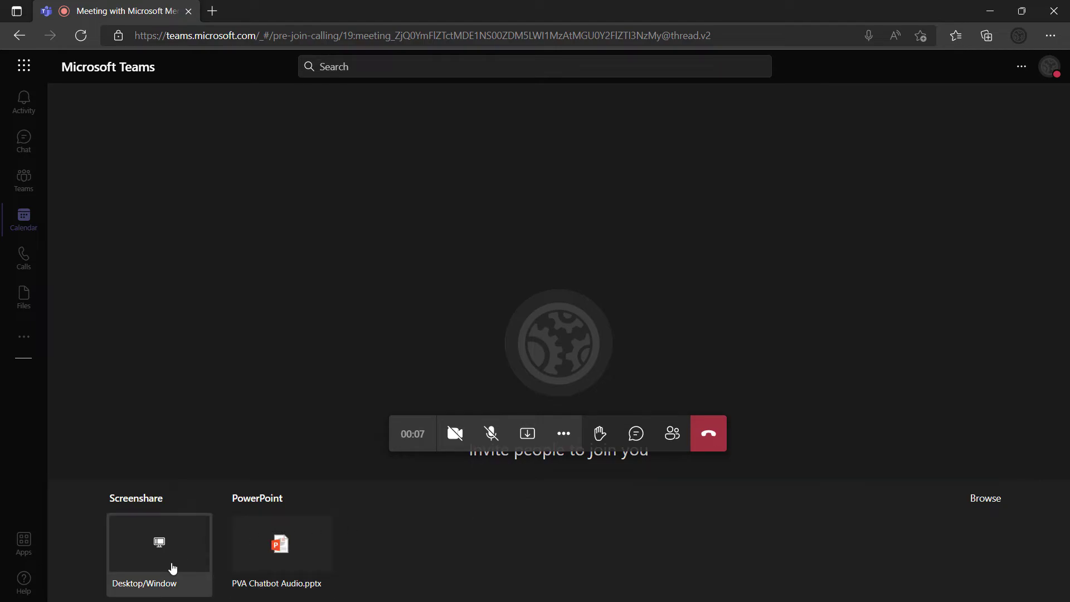
- Choose Desktop/Window sharing, tick Share system audio, and select Screen 2
left_click(159, 552)
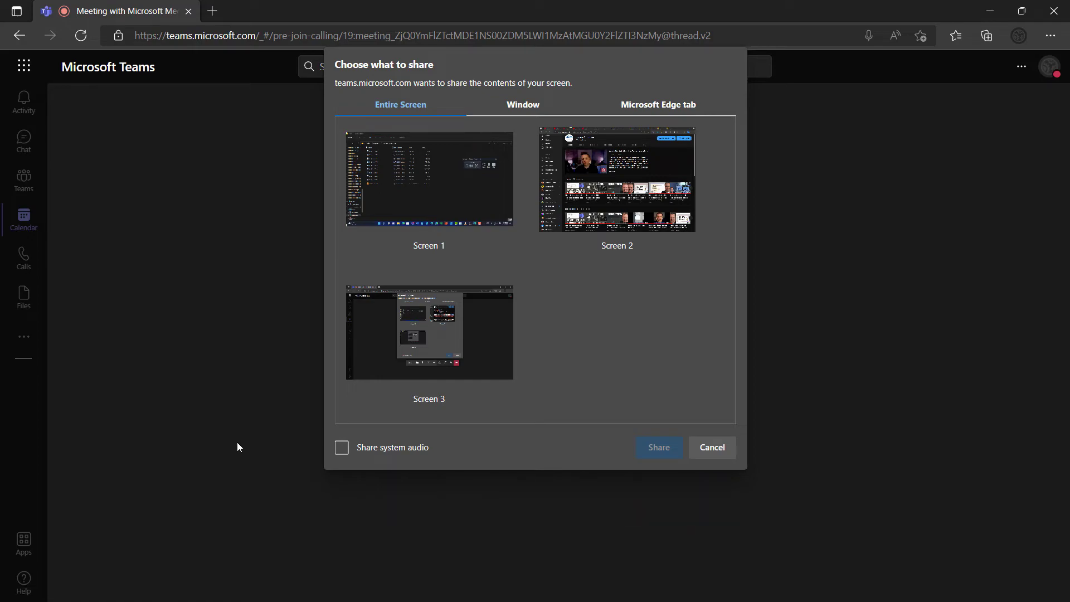
mouse_move(313, 385)
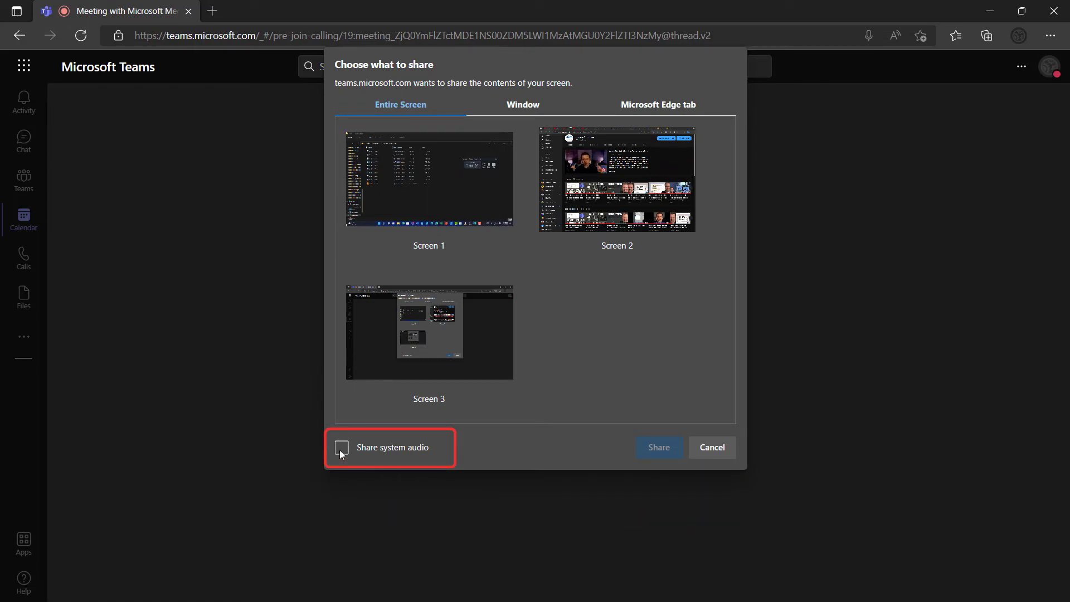
left_click(341, 447)
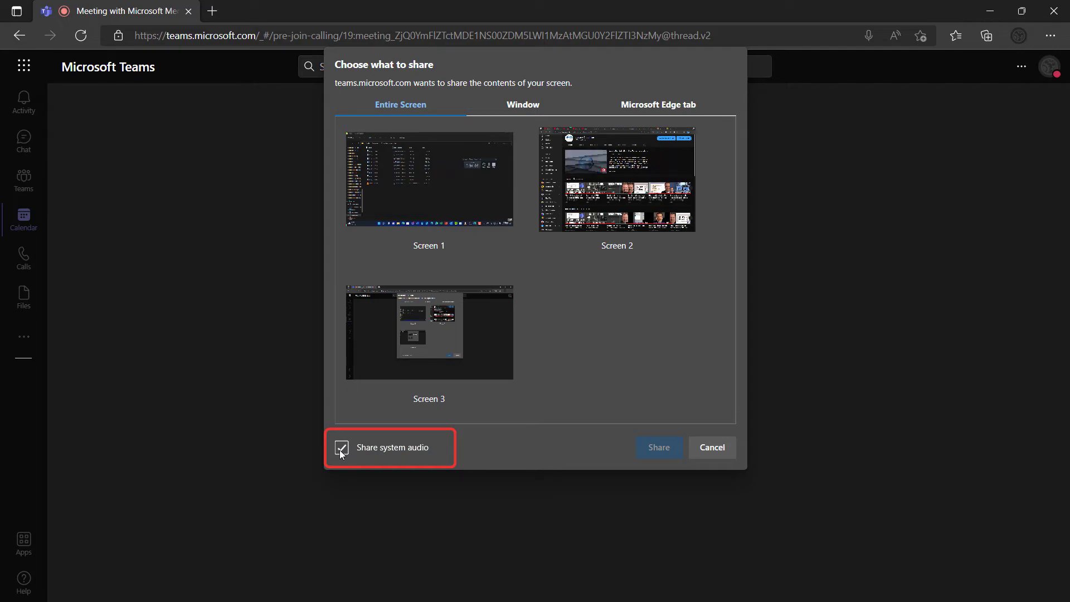
mouse_move(581, 335)
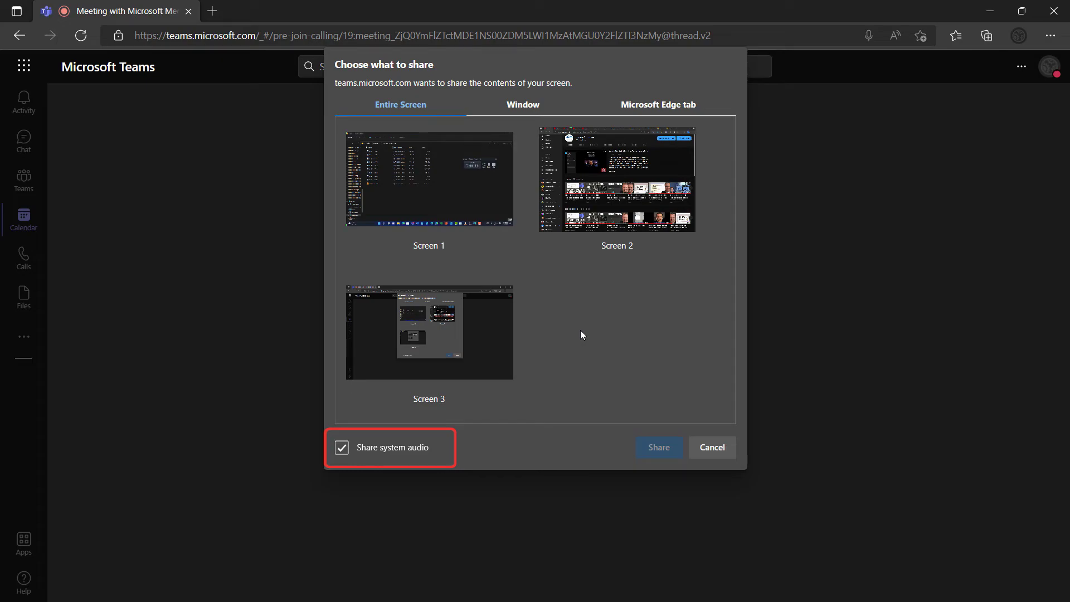
mouse_move(610, 206)
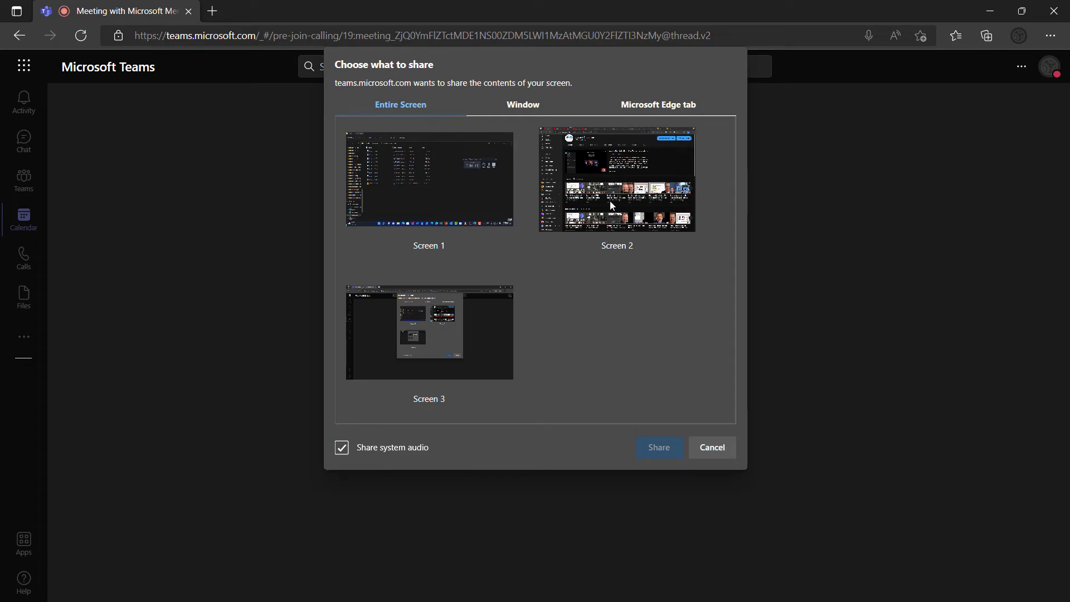
left_click(657, 447)
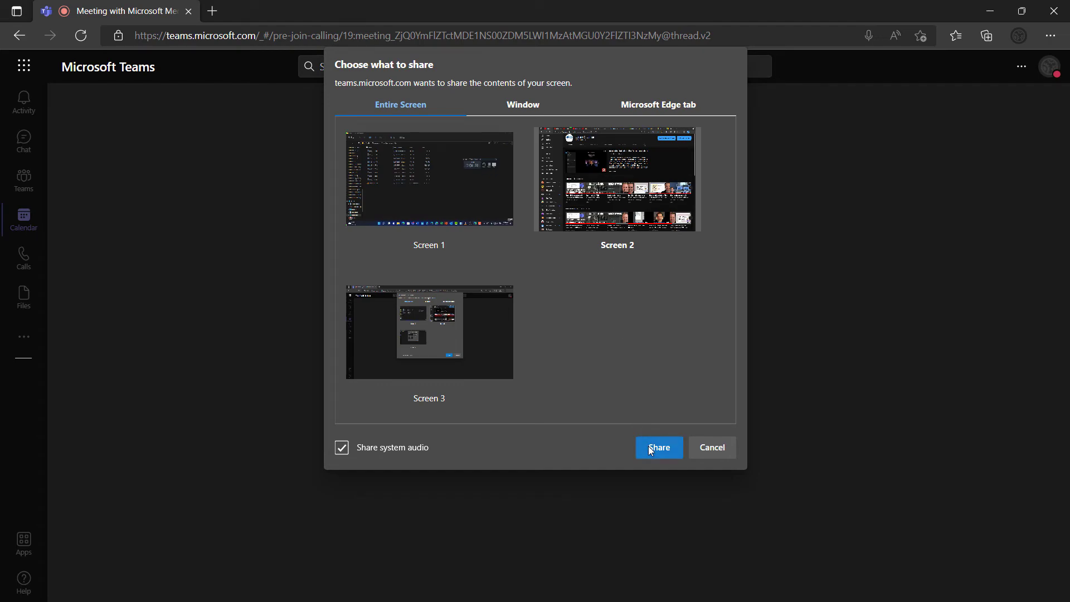